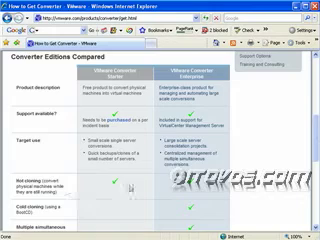
pyautogui.scroll(-3)
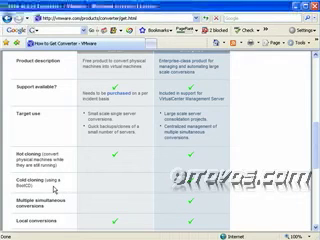
pyautogui.scroll(-3)
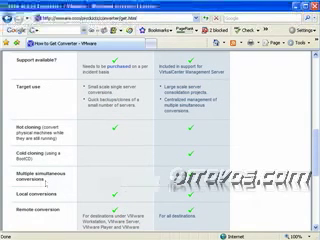
pyautogui.scroll(-3)
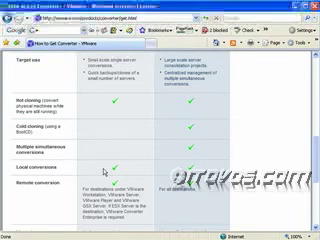
pyautogui.scroll(-3)
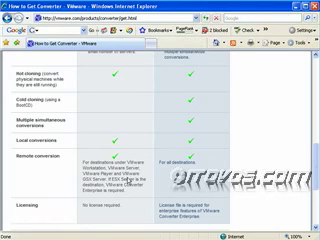
pyautogui.scroll(-3)
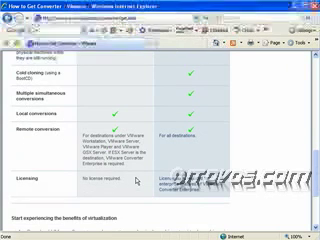